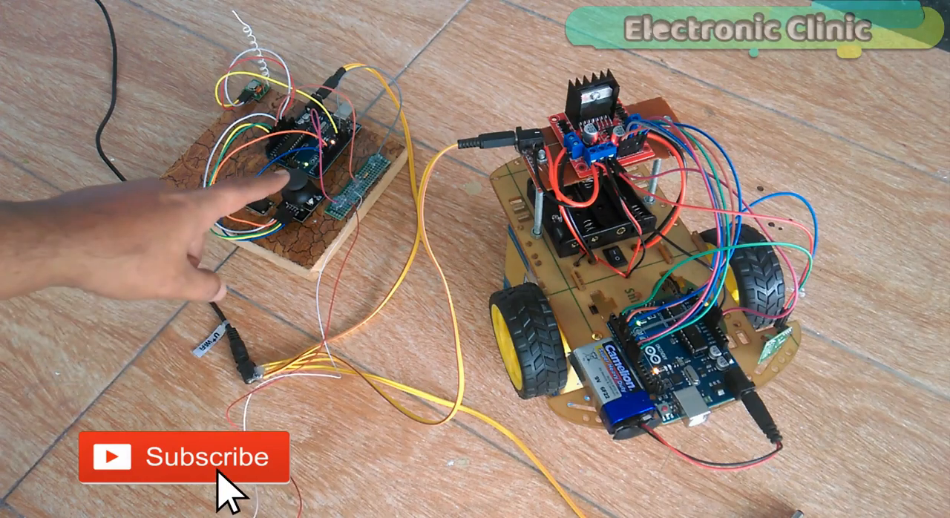
Step: Browse the channel's uploaded videos to reach the earlier Arduino joystick tutorial
{"action": "left_click", "coordinate": [184, 457]}
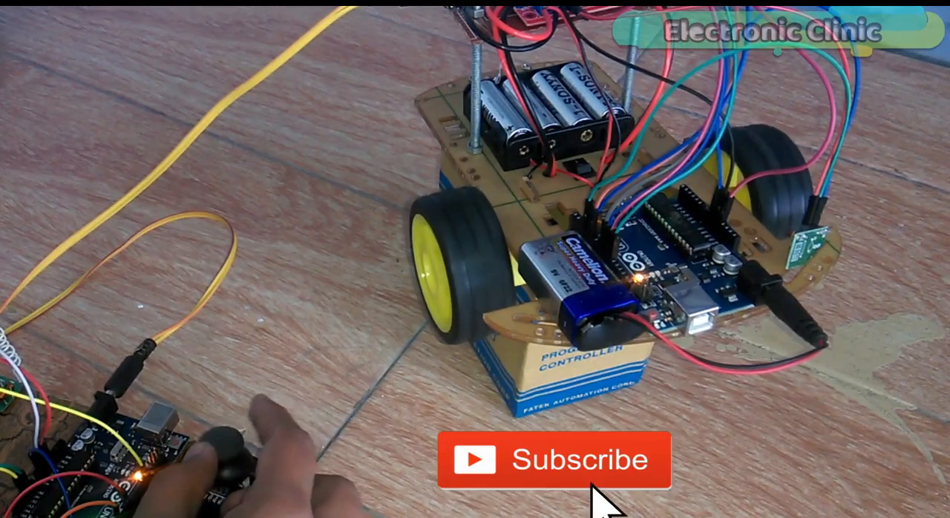
{"action": "left_click", "coordinate": [556, 459]}
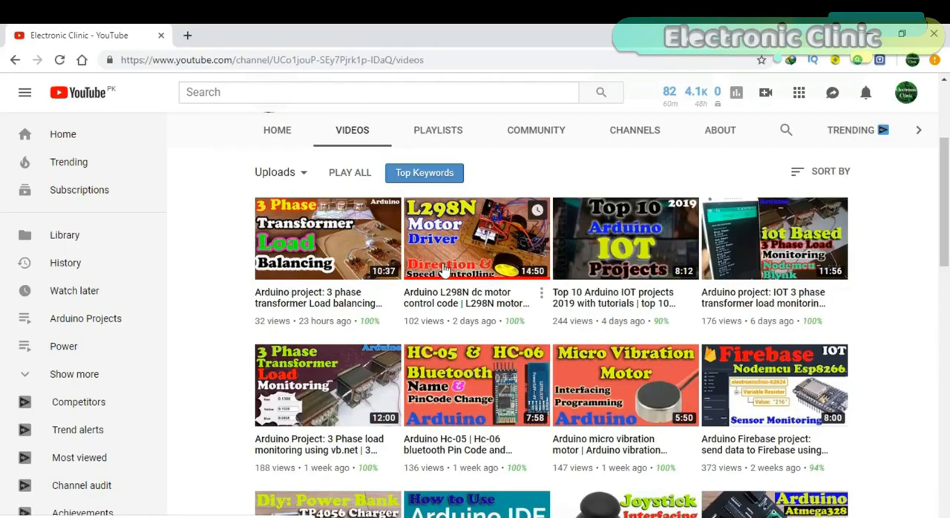
{"action": "mouse_move", "coordinate": [486, 255]}
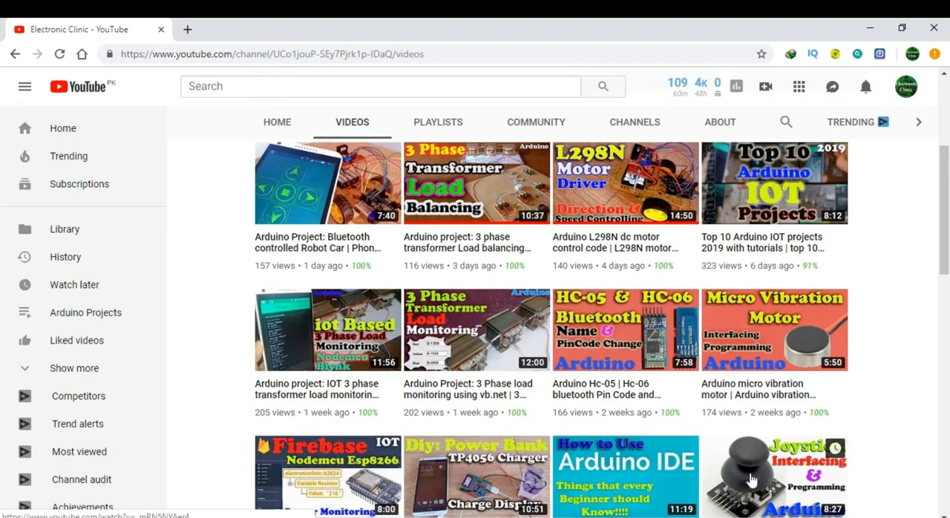
{"action": "left_click", "coordinate": [774, 475]}
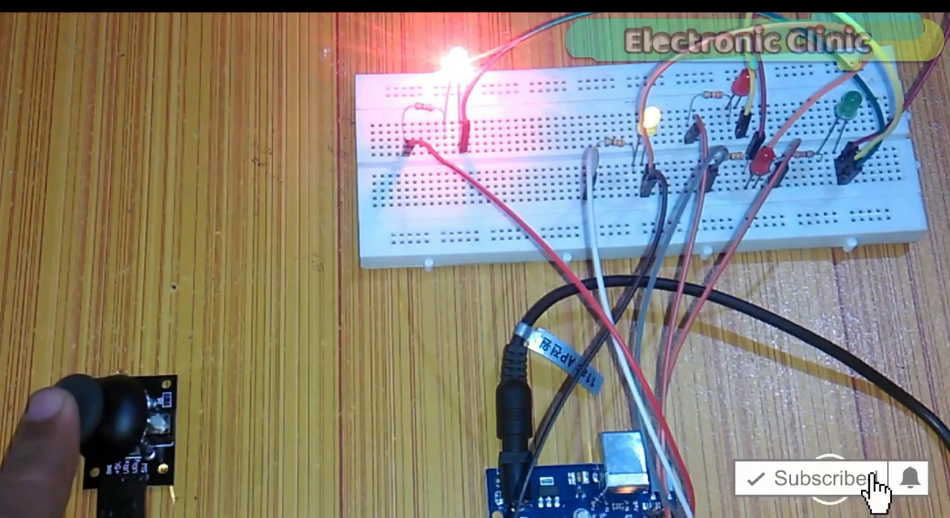
{"action": "left_click", "coordinate": [820, 478]}
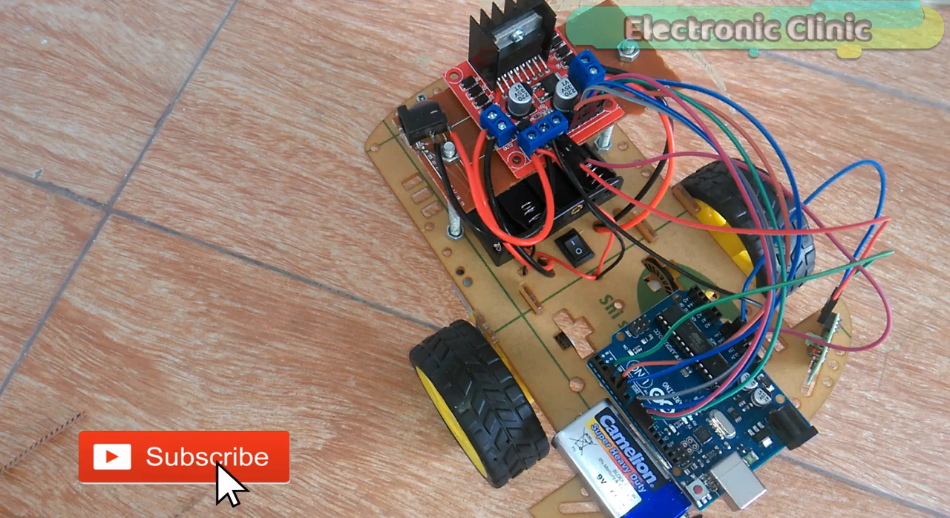
{"action": "left_click", "coordinate": [184, 457]}
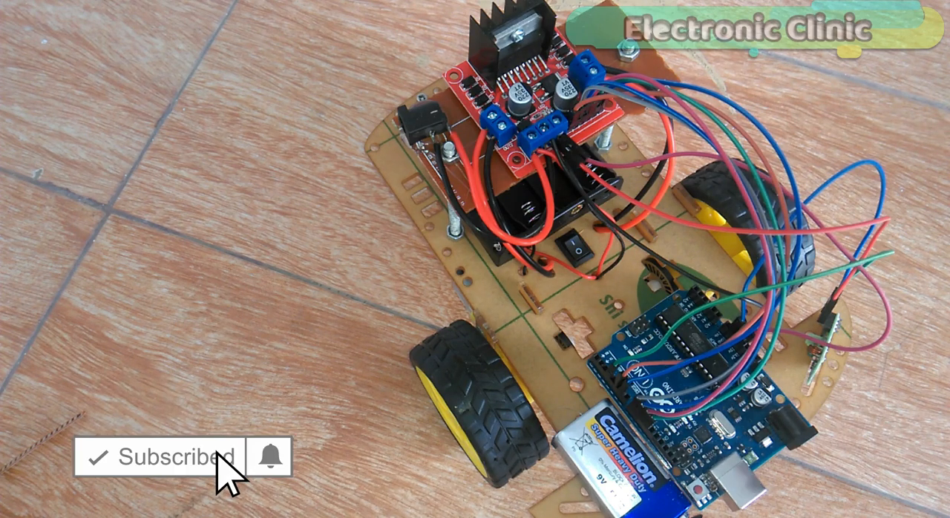